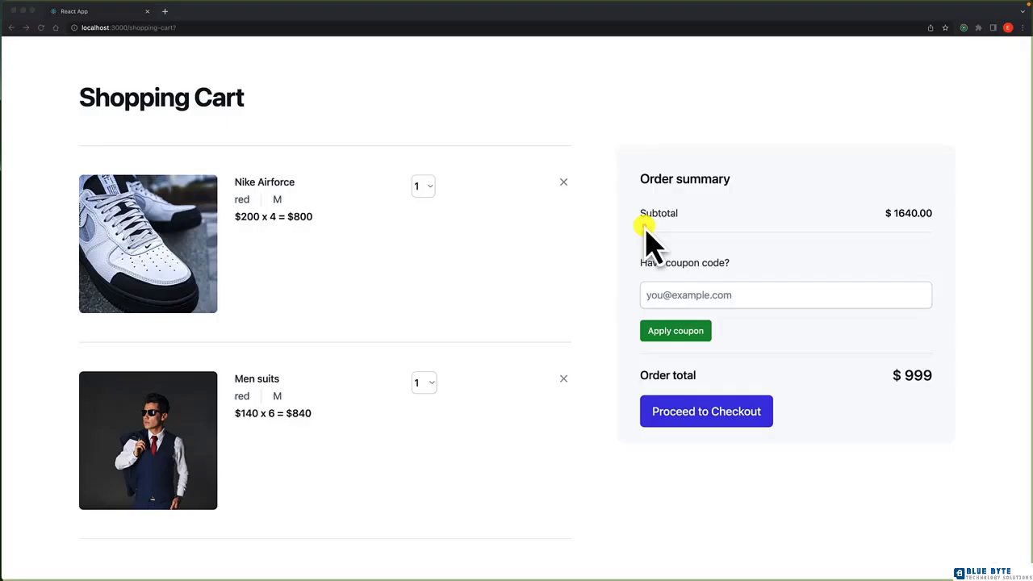
mouse_move(646, 250)
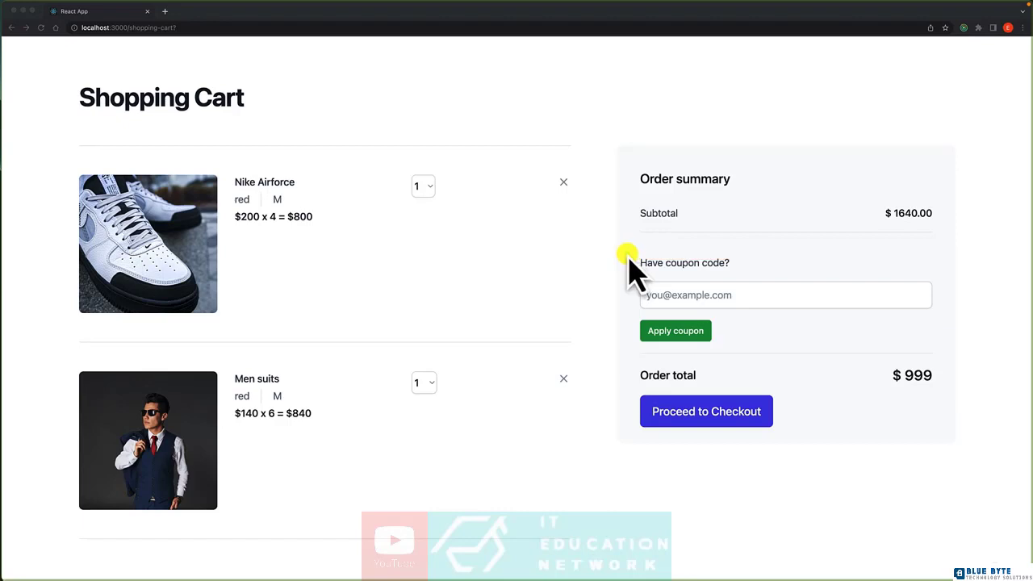
mouse_move(585, 263)
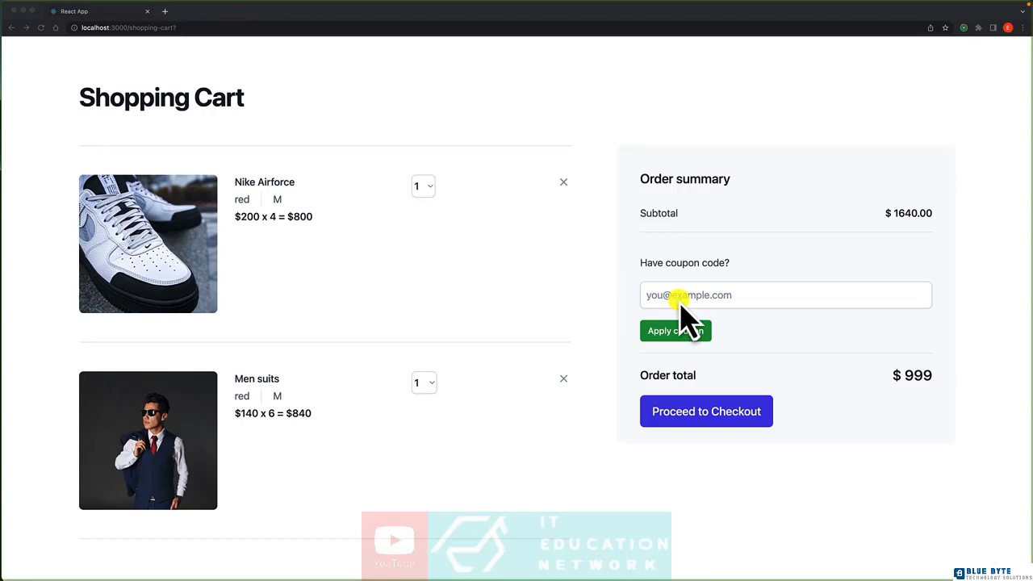
mouse_move(319, 193)
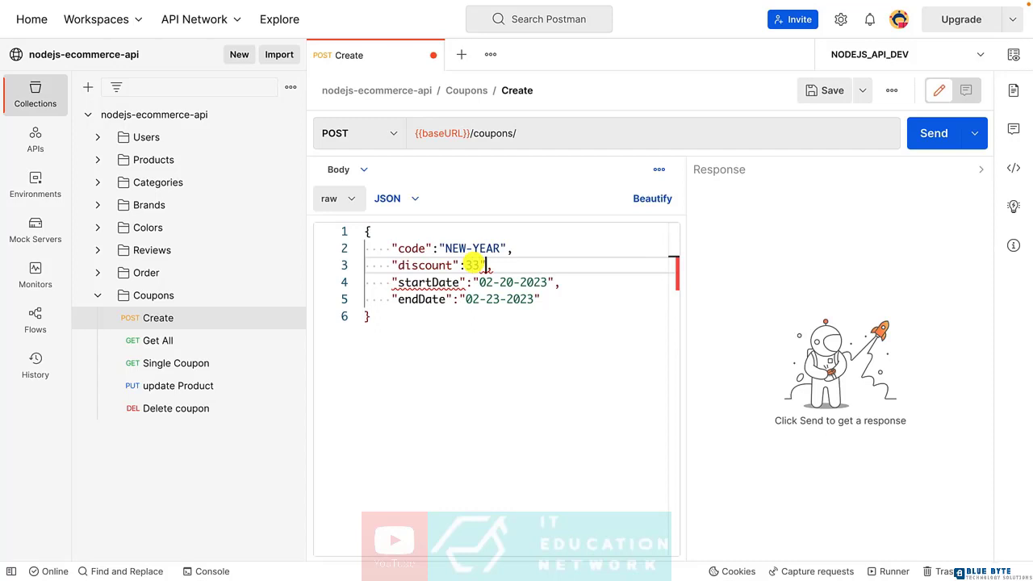
Set the coupon discount to 50, send the NEW-YEAR-SALE create request, and check the response's creation date.
key("BackSpace")
type("-5")
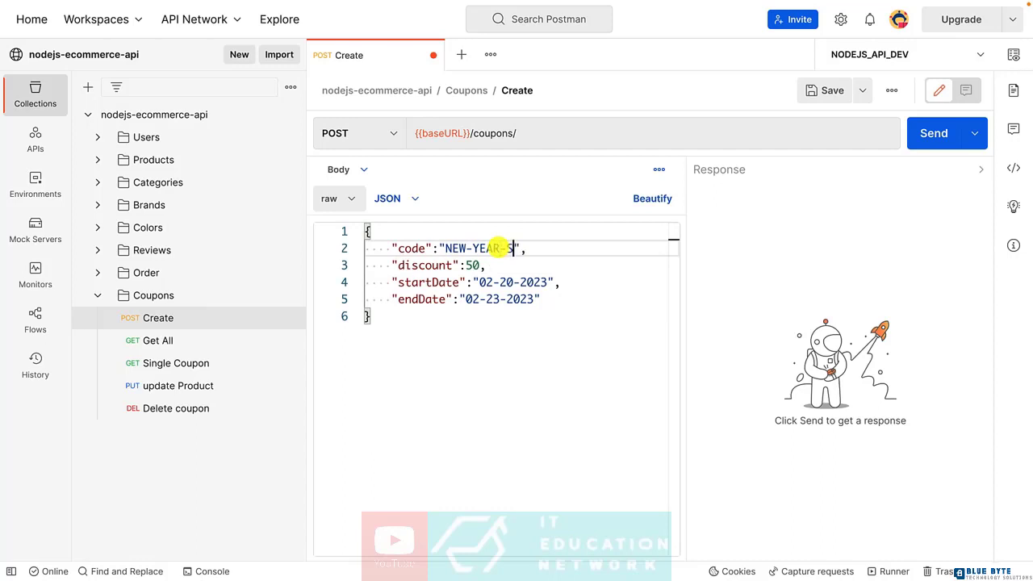
left_click(934, 133)
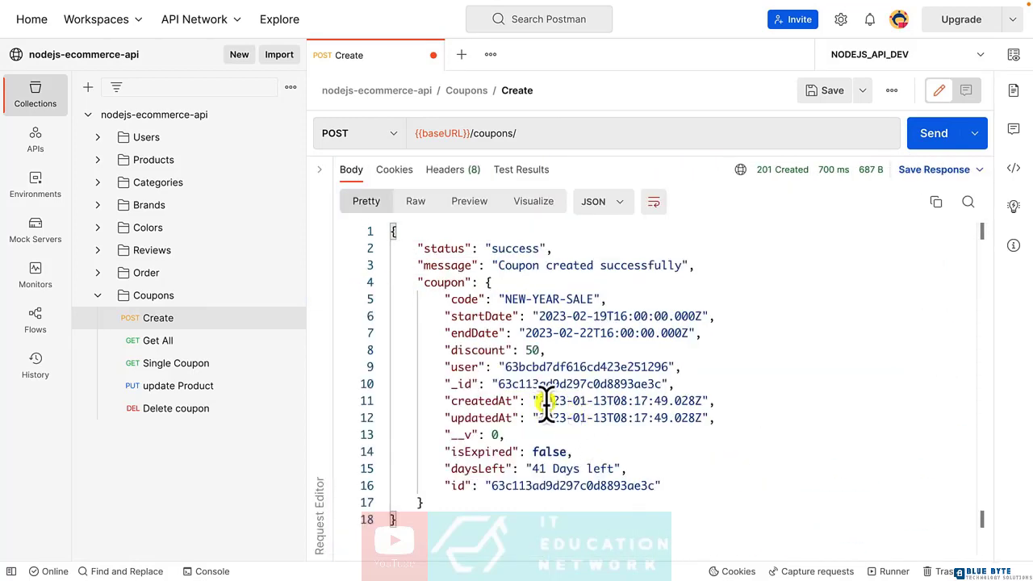
double_click(549, 299)
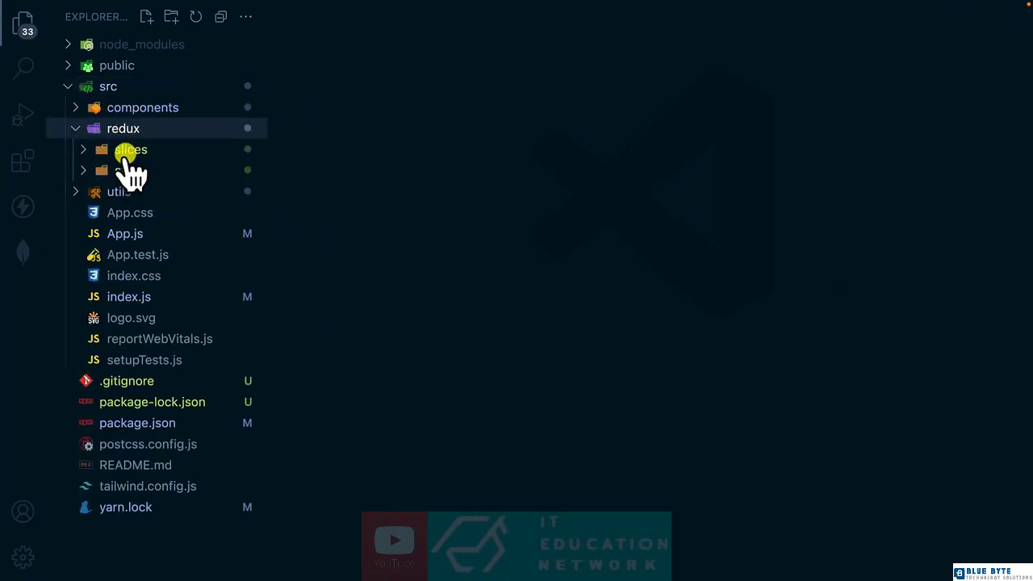
Add a coupons folder under src/redux/slices holding a new couponsSlice.js, and open that file.
left_click(131, 149)
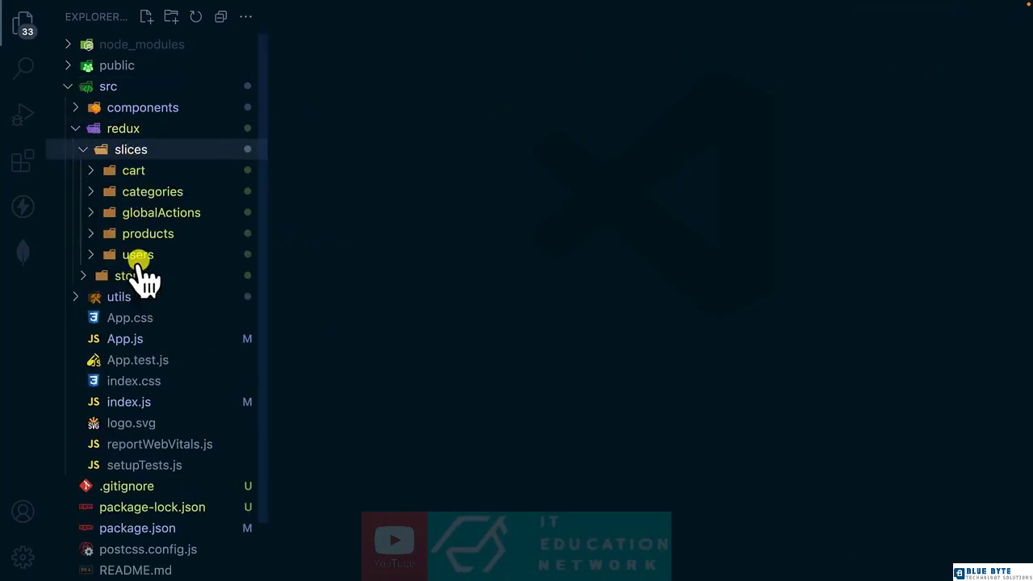
mouse_move(137, 254)
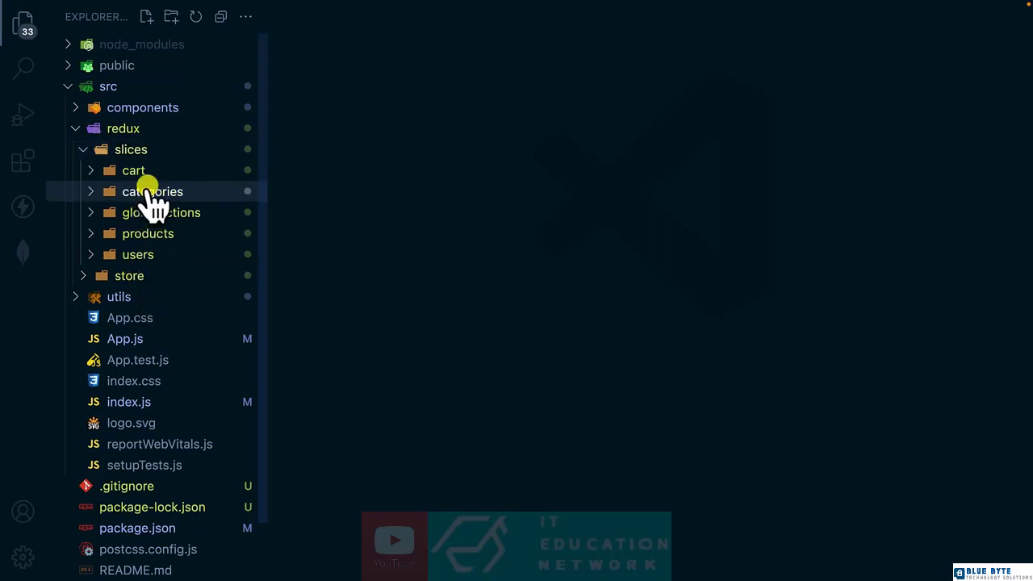
left_click(152, 191)
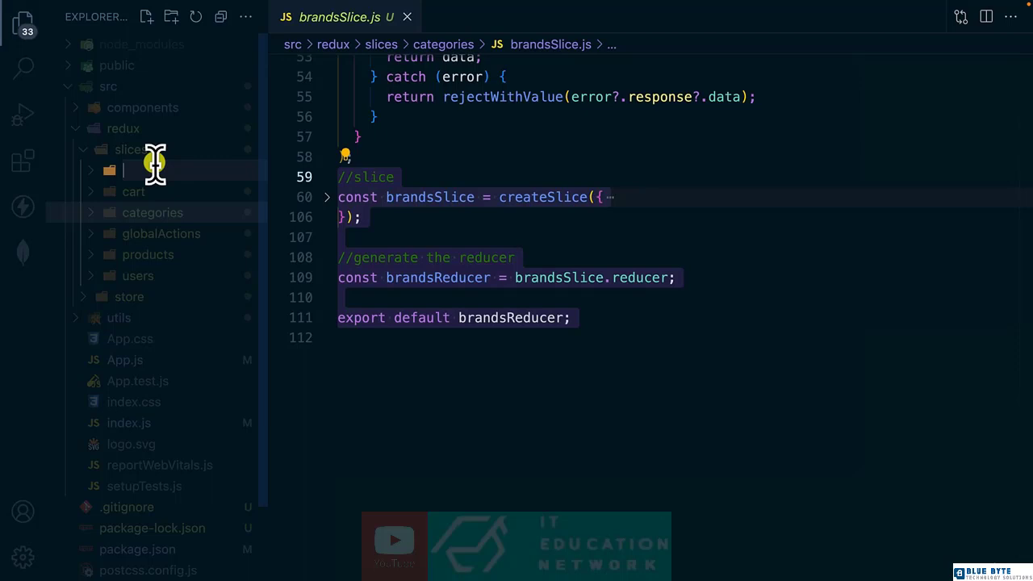
type("coupon")
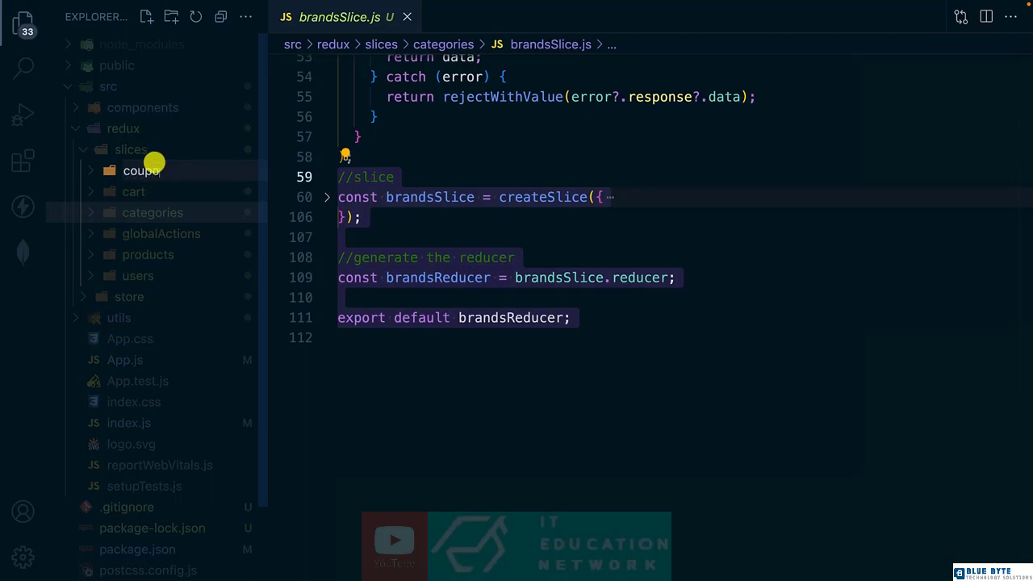
right_click(141, 212)
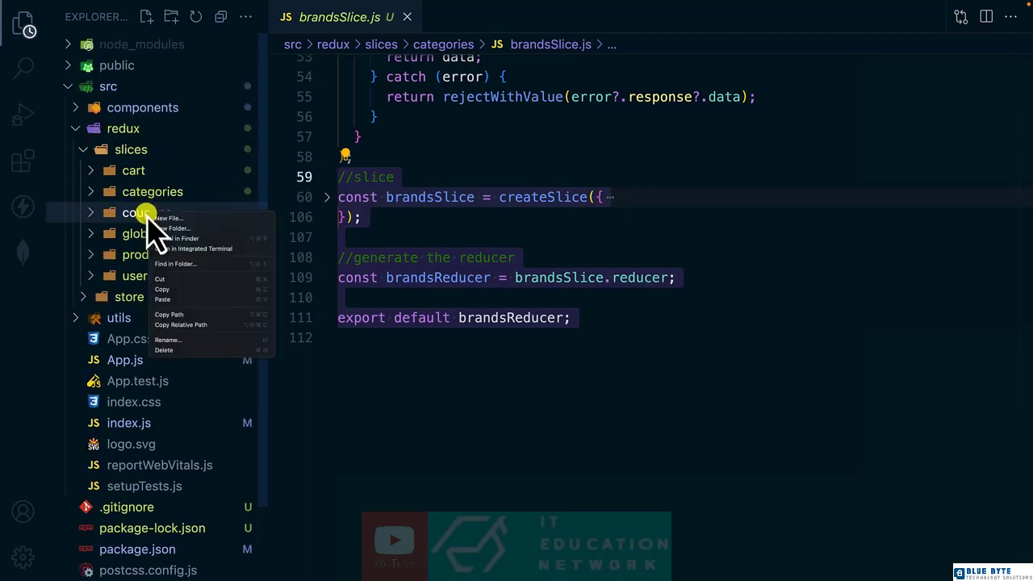
left_click(168, 218)
type("couponsSlice.js")
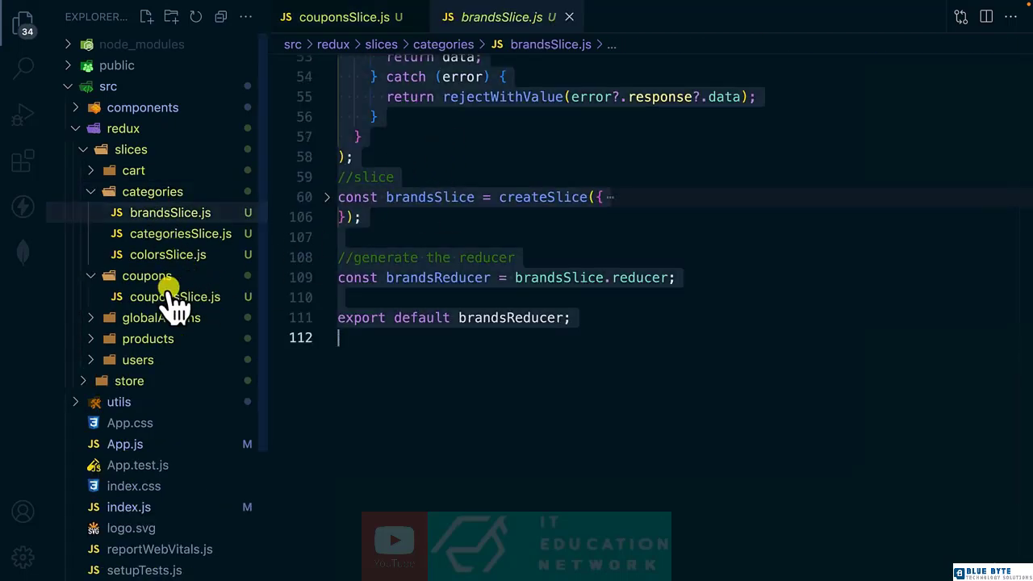
left_click(175, 296)
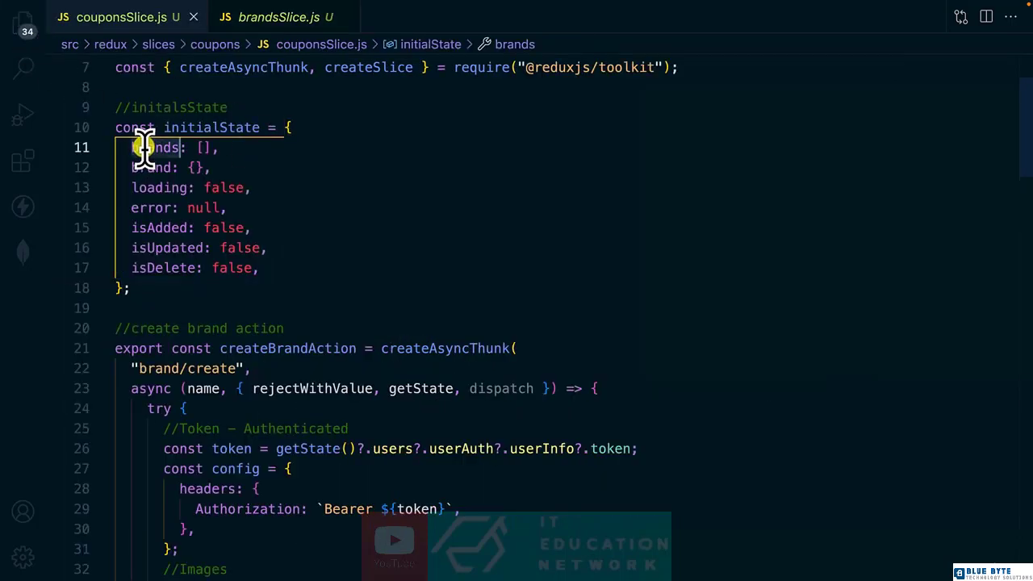
Rename brands to coupons and brand to coupon: null, and set the thunk type to coupons/create.
type("coup: [],")
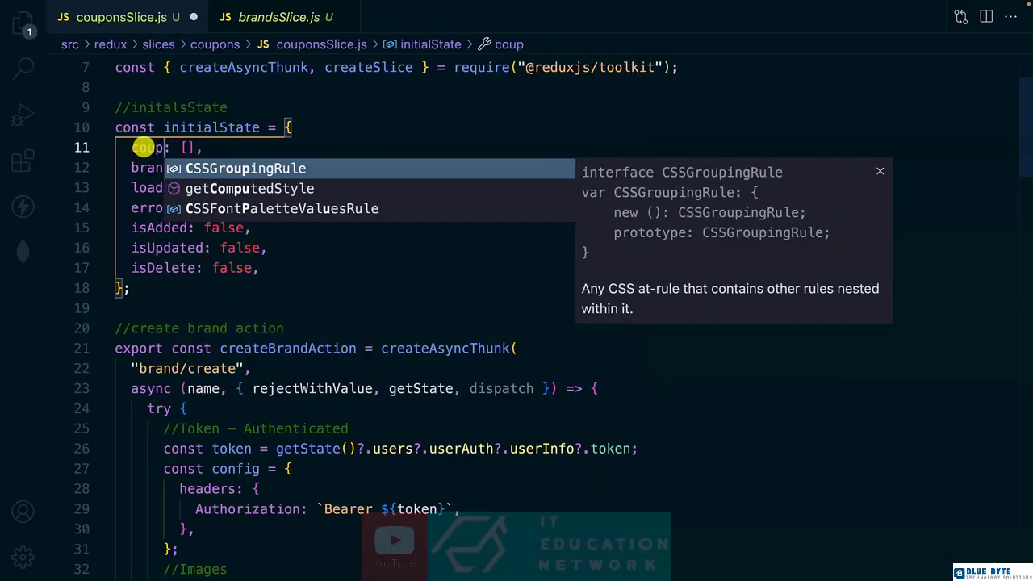
type("pons")
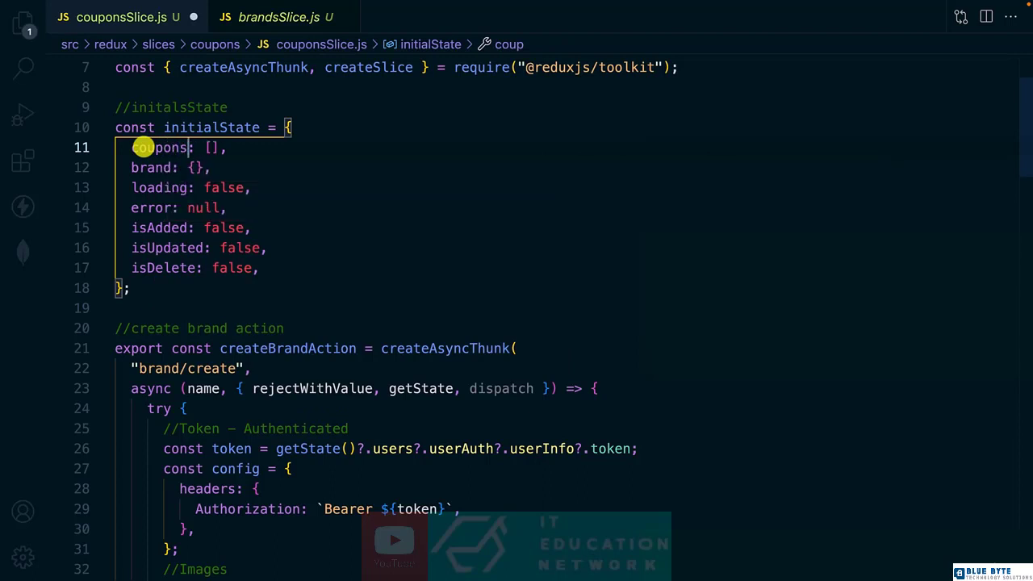
double_click(159, 148)
type("coupo")
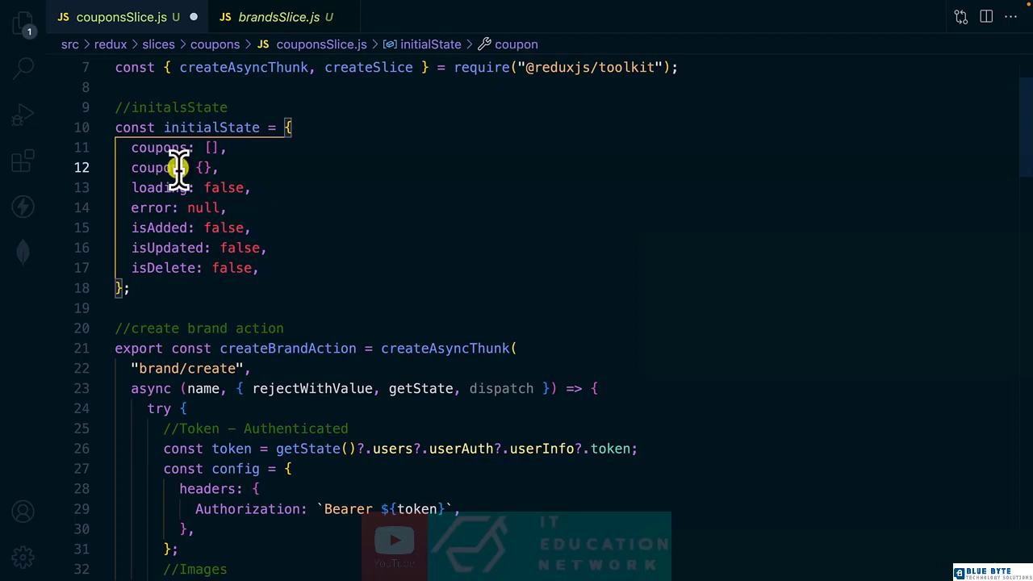
type("null")
left_click(191, 368)
type("c")
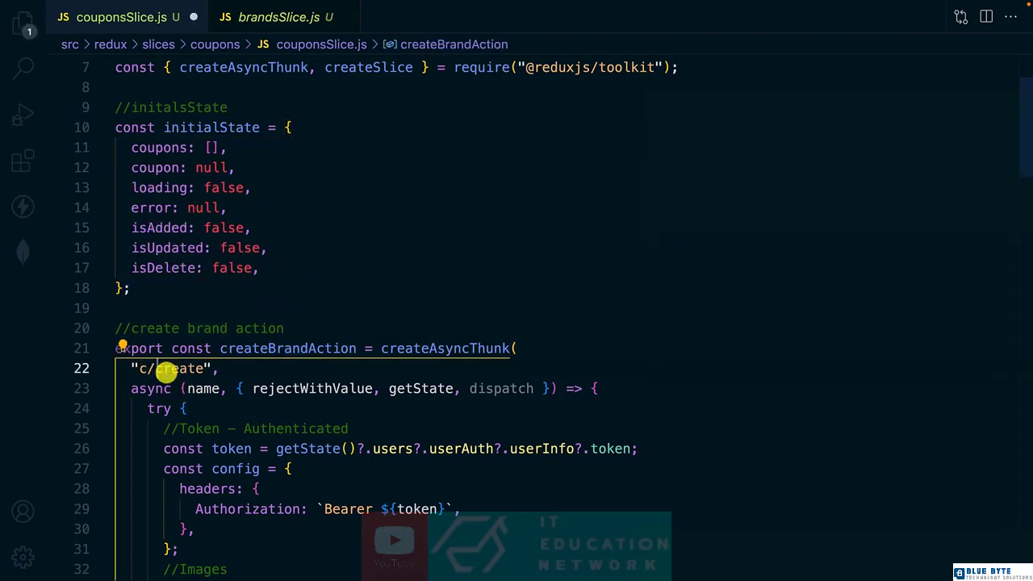
type("oupons")
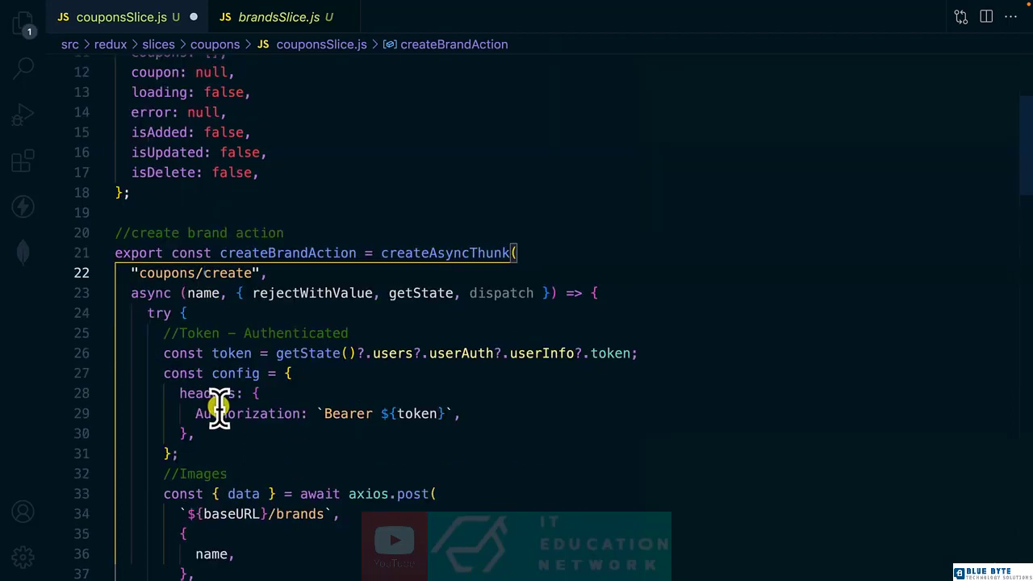
scroll("down", 3)
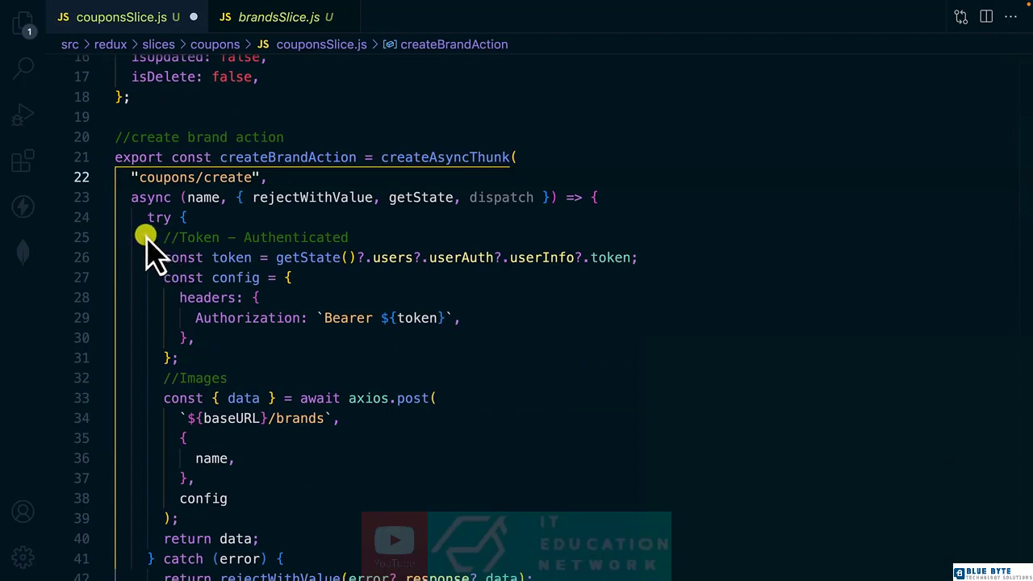
left_click_drag(145, 236, 622, 367)
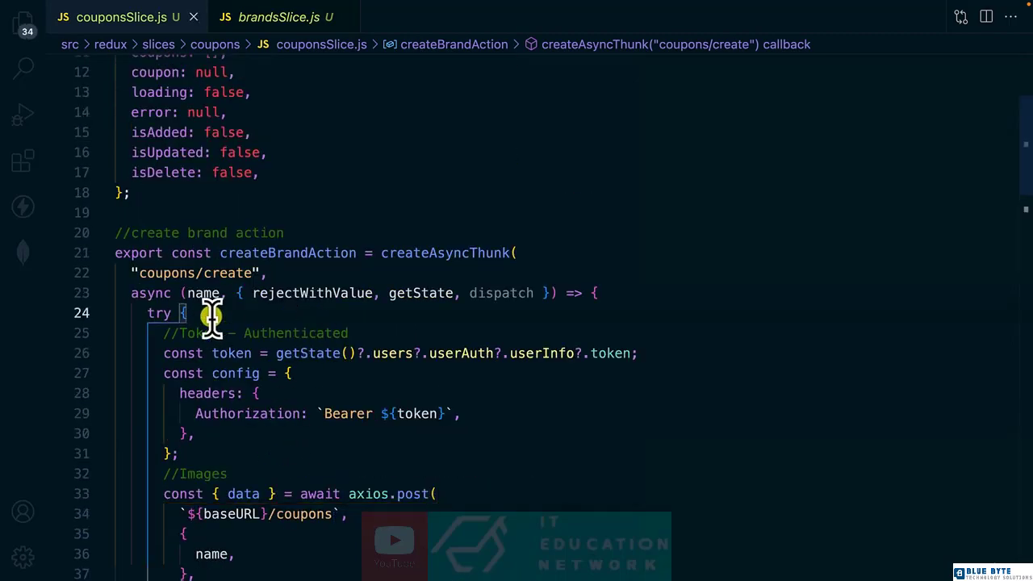
mouse_move(226, 321)
type("{code, discount, startDa")
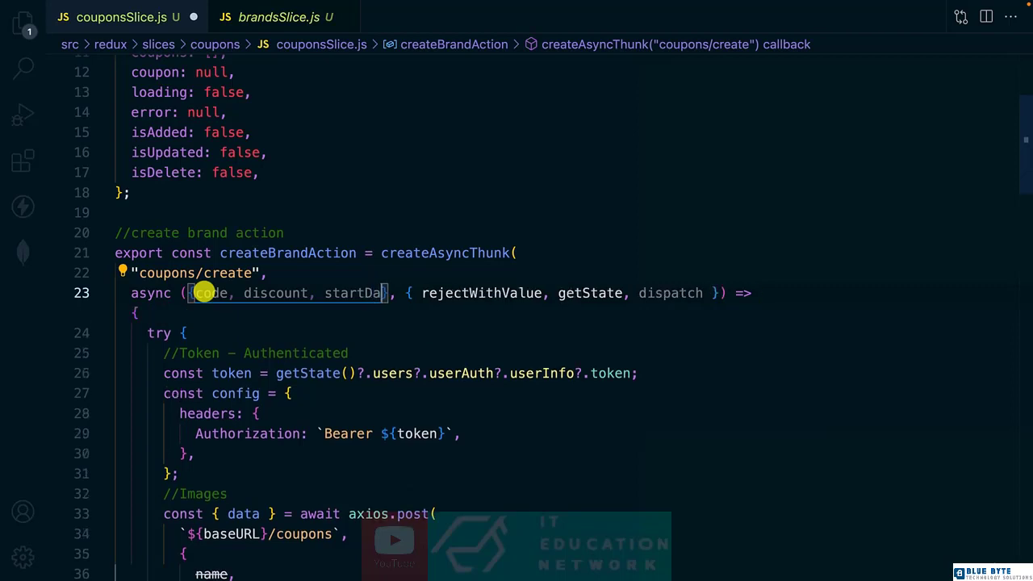
Have createCouponAction axios.post code, discount, startDate, endDate and config to ${baseURL}/coupons.
type("enf")
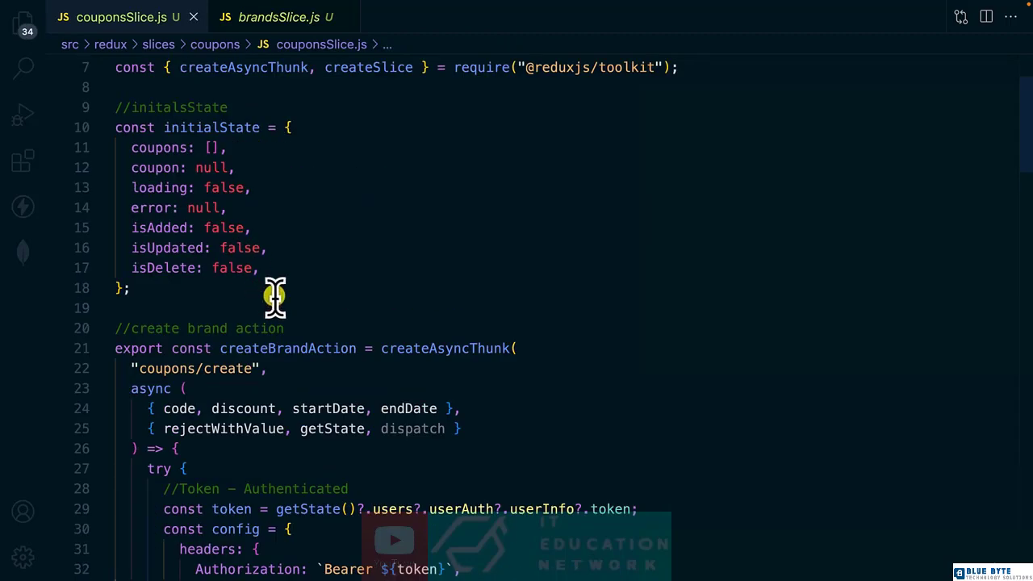
mouse_move(200, 329)
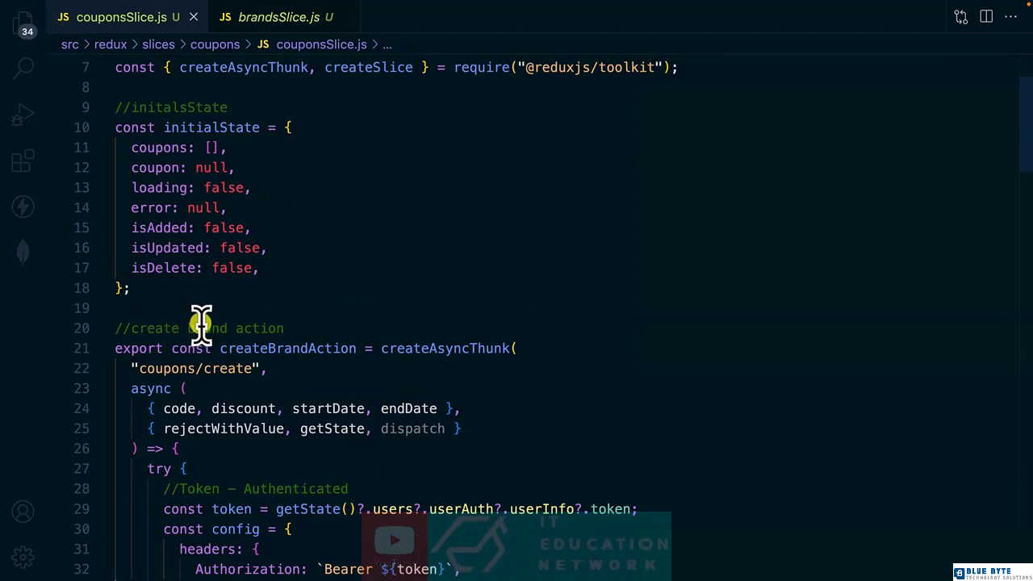
type("coupon")
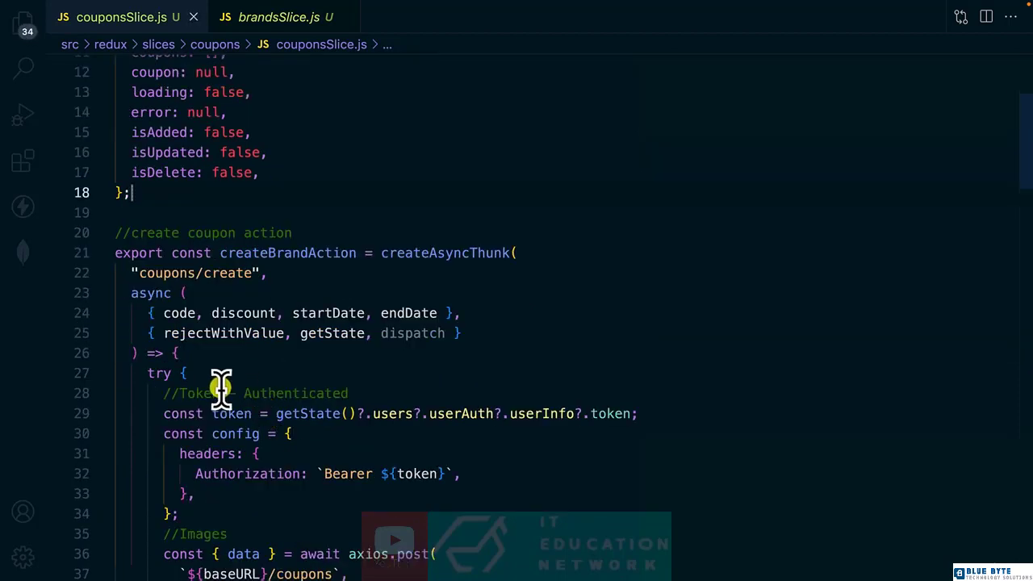
scroll("down", 3)
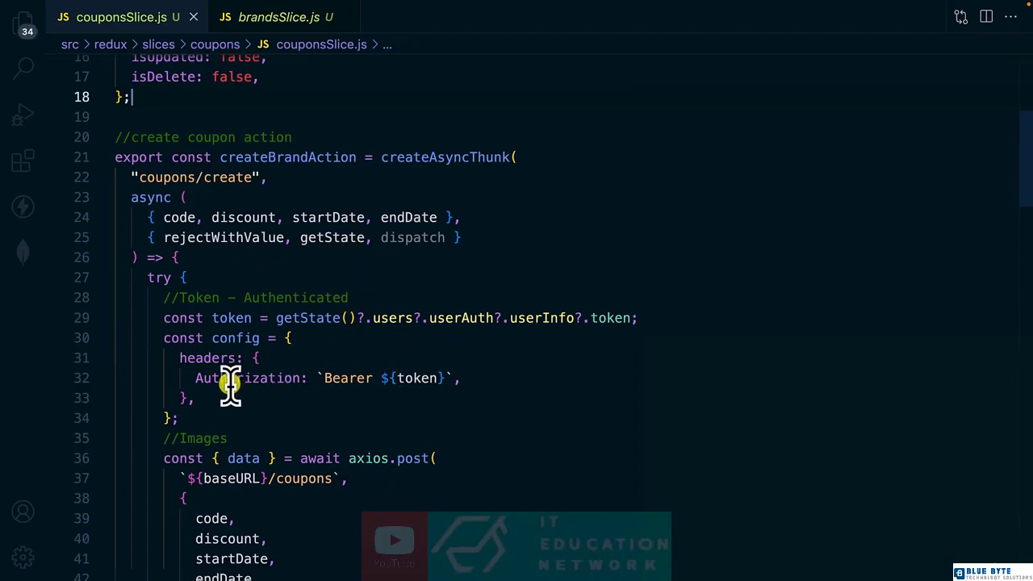
scroll("down", 3)
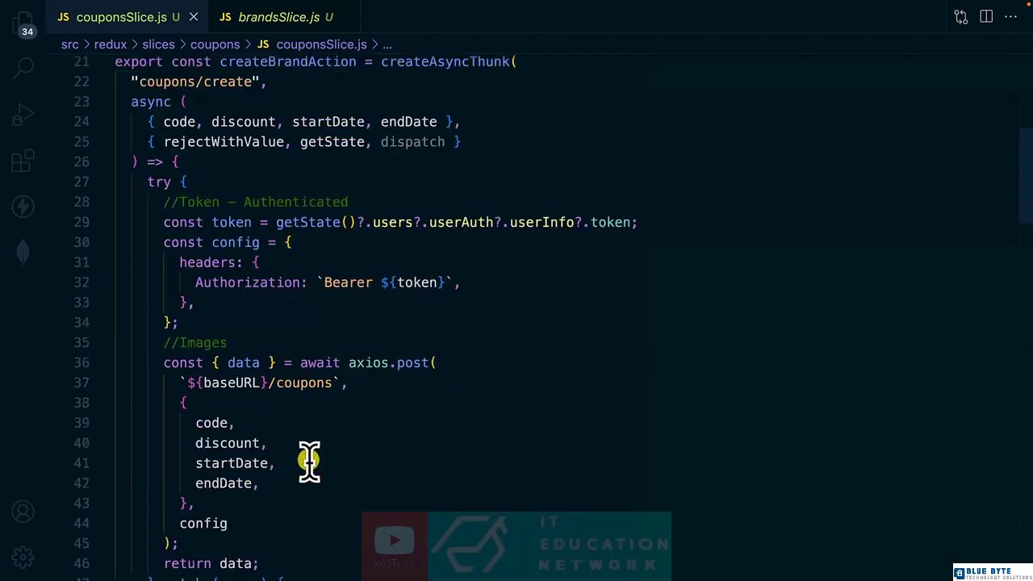
scroll("down", 3)
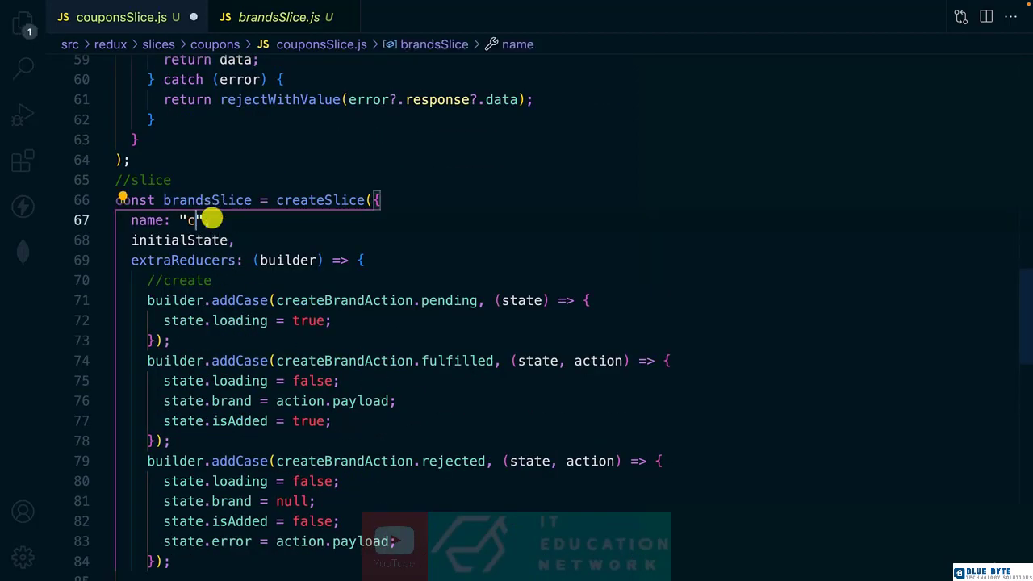
Name the slice 'coupons' and rename the thunks to createCouponAction and fetchCouponsAction.
type("oupons")
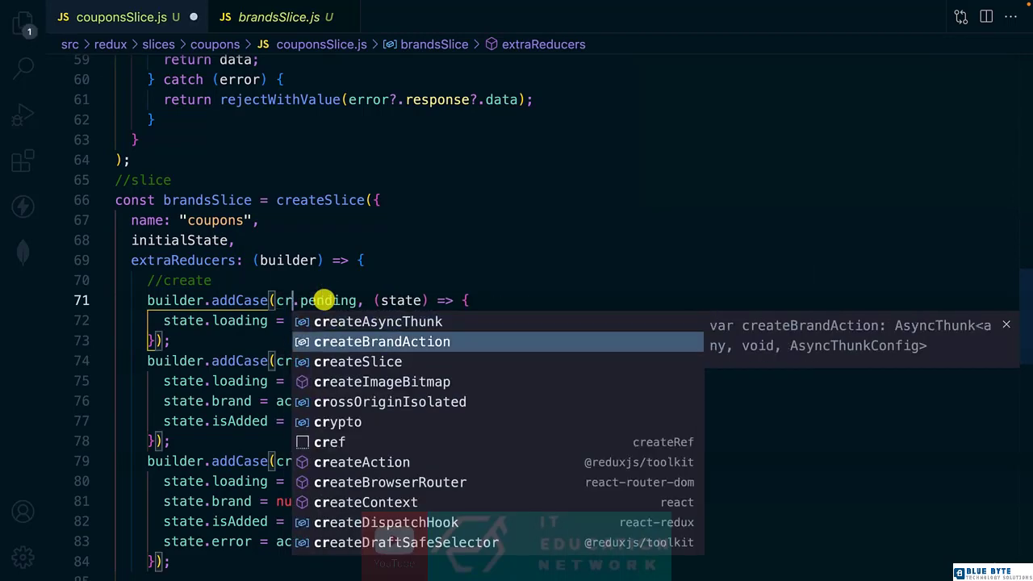
left_click(381, 342)
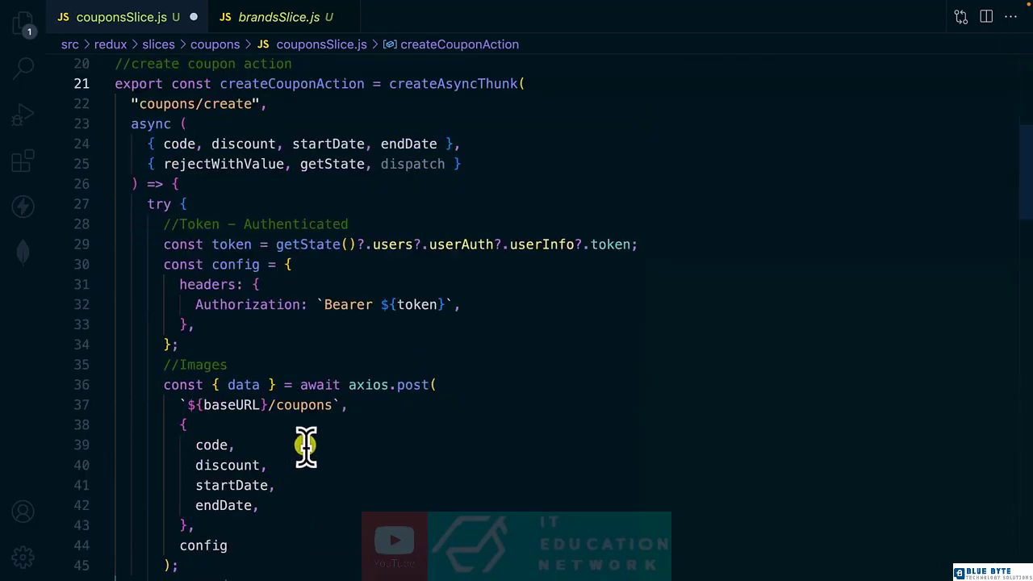
scroll("down", 3)
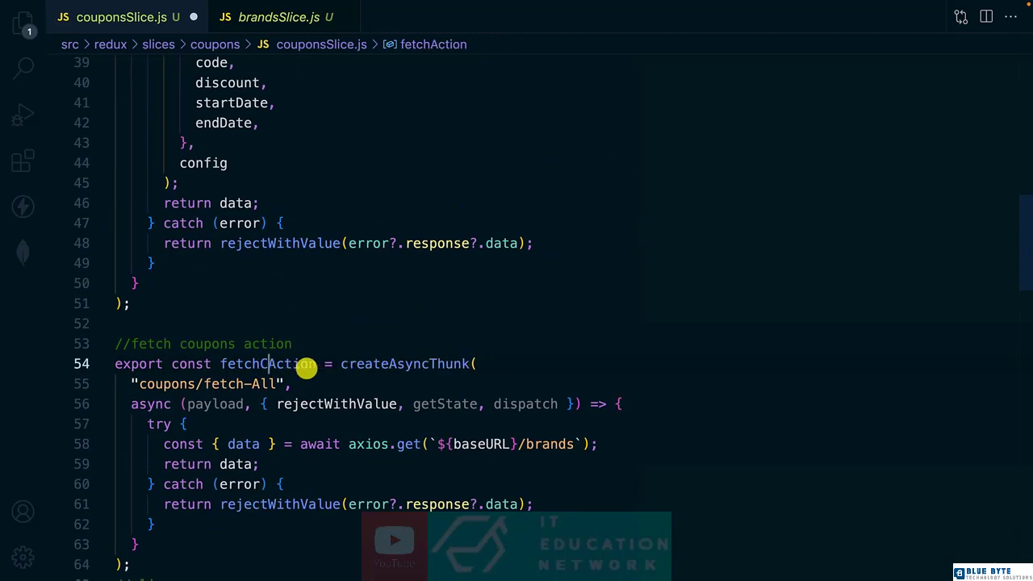
type("ouponsAction")
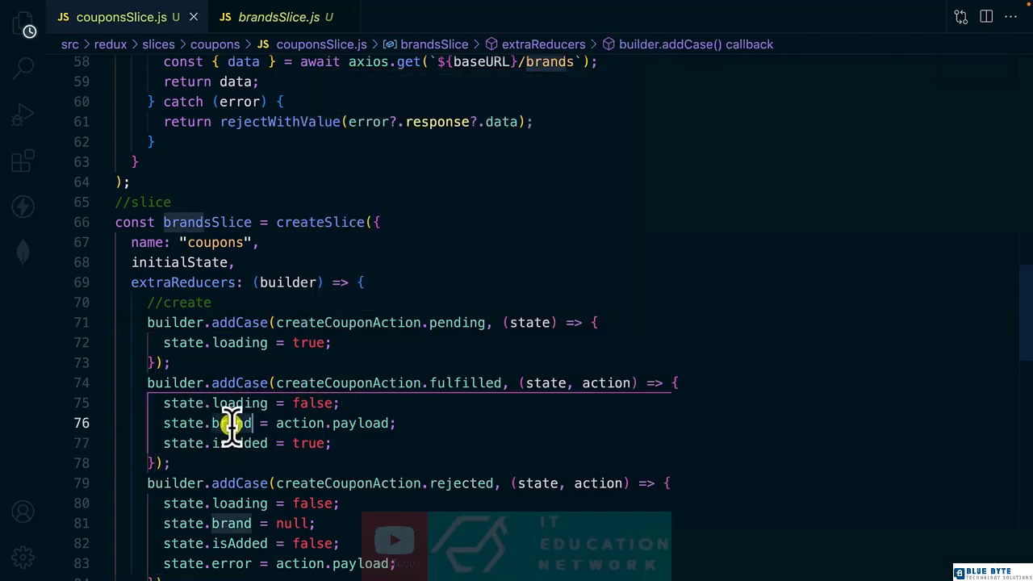
Make the reducers set state.coupon and state.coupons instead of the brand fields.
type("coupon")
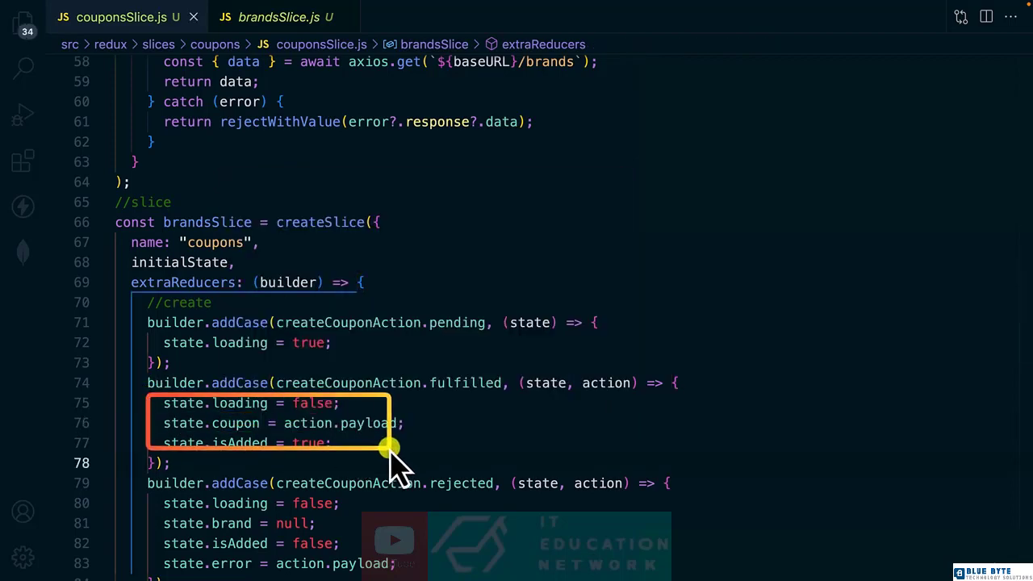
scroll("down", 3)
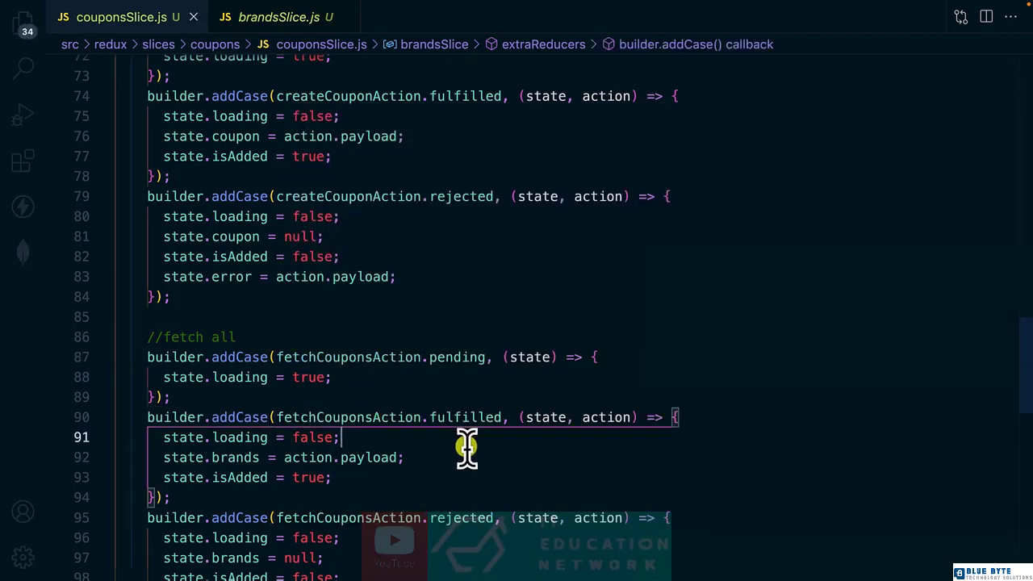
scroll("down", 3)
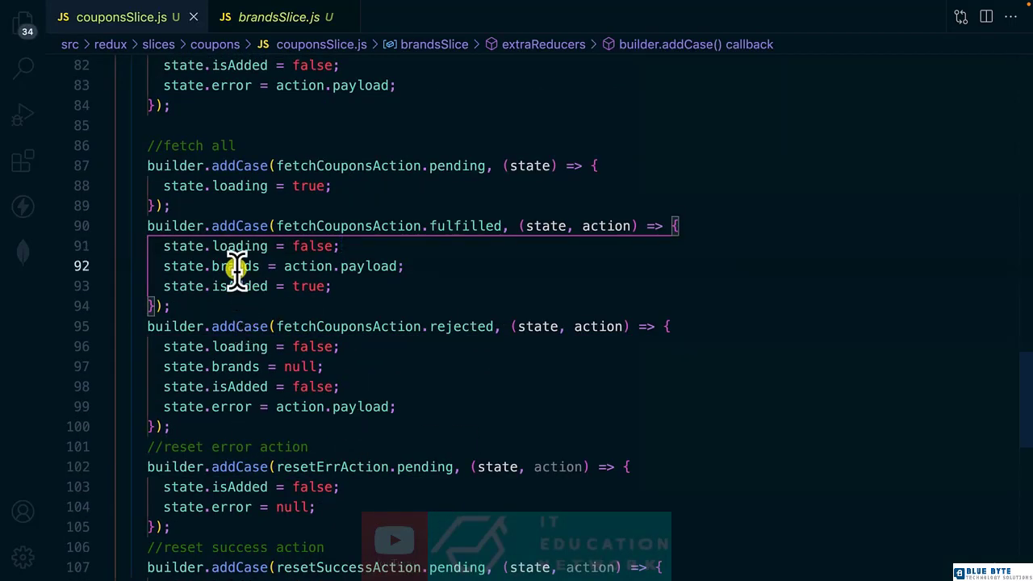
type("coupo")
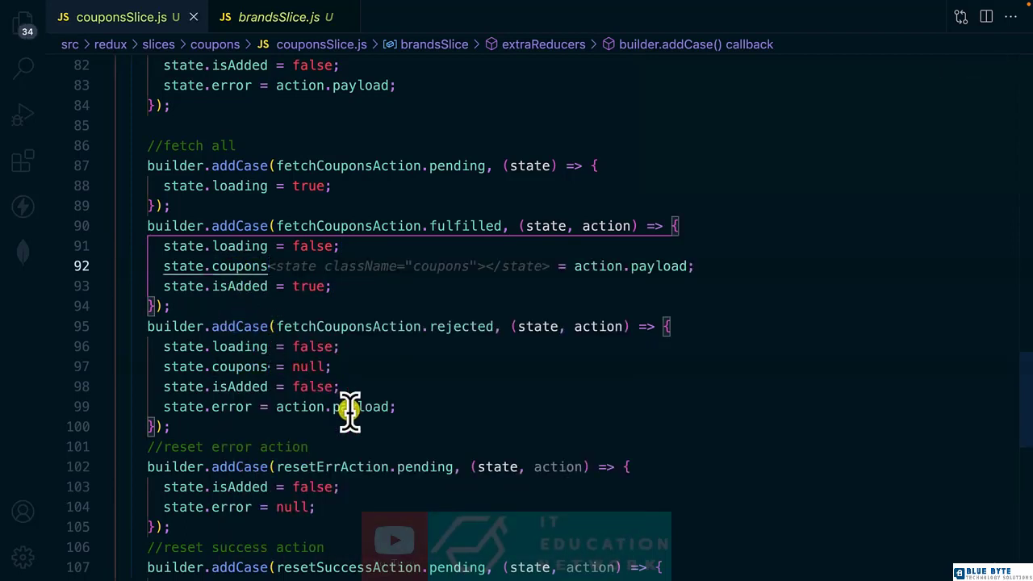
scroll("down", 3)
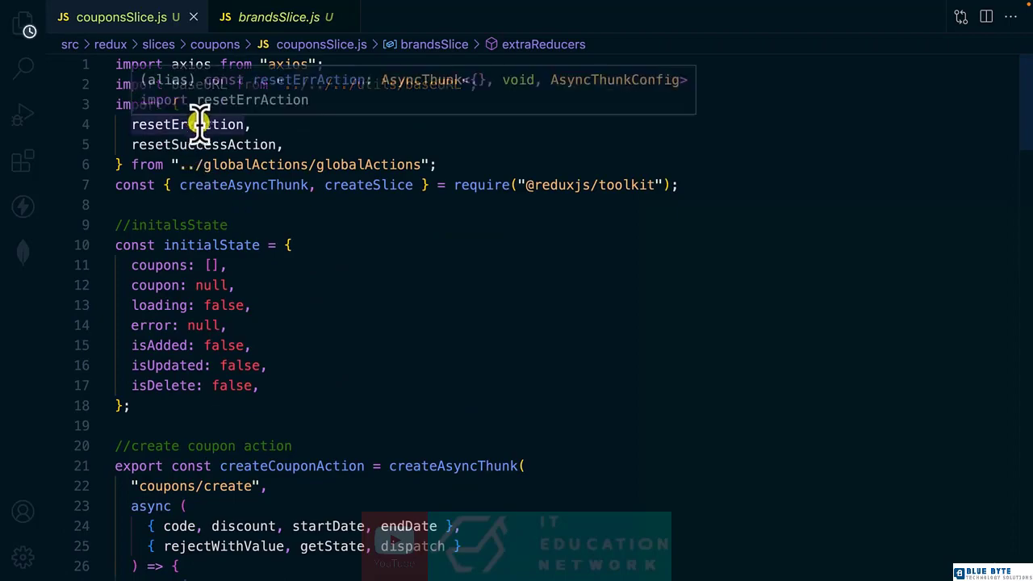
scroll("down", 3)
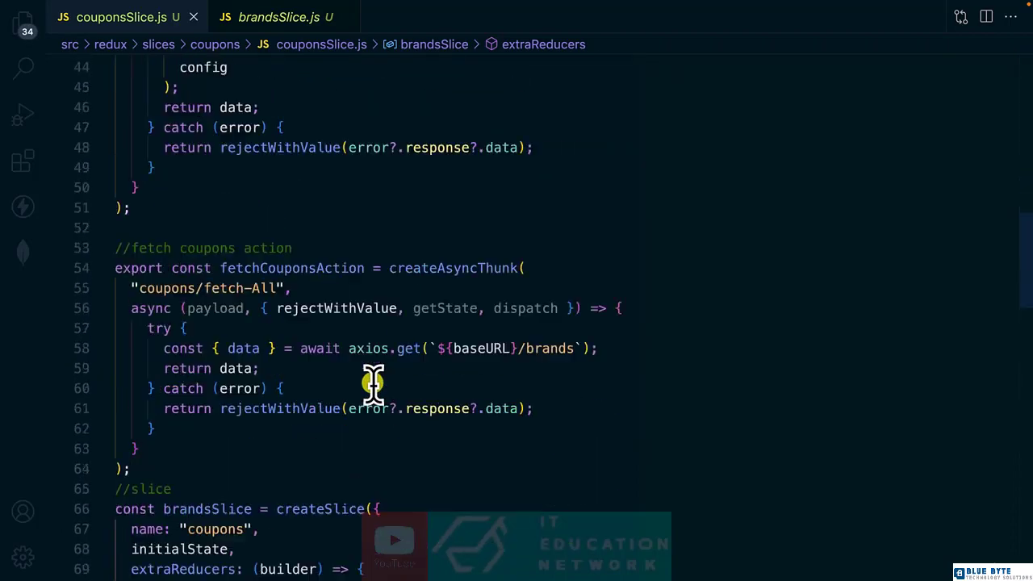
Rename brandsReducer to couponsReducer, built from couponsSlice.reducer, and default-export it.
scroll("down", 3)
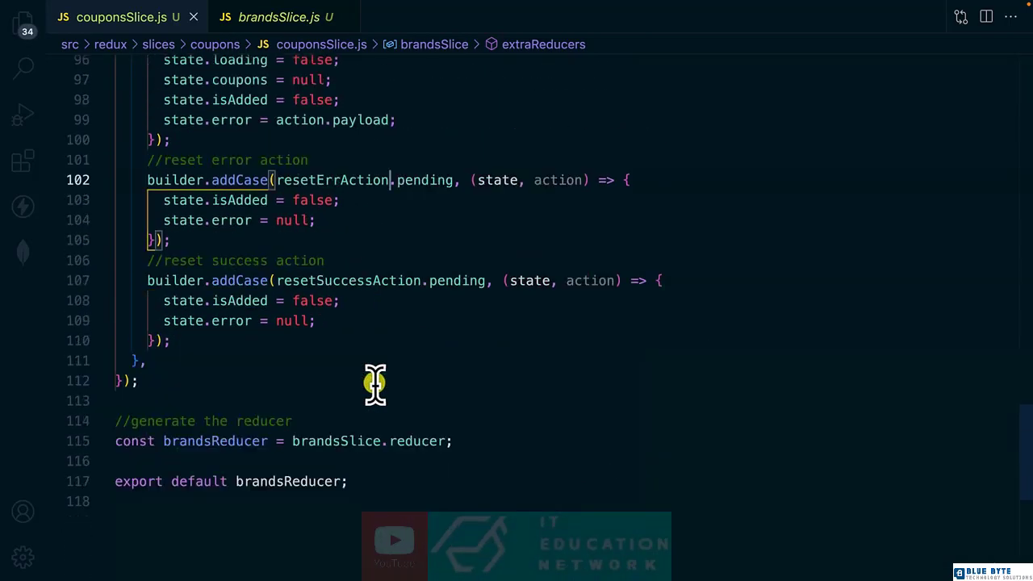
mouse_move(226, 440)
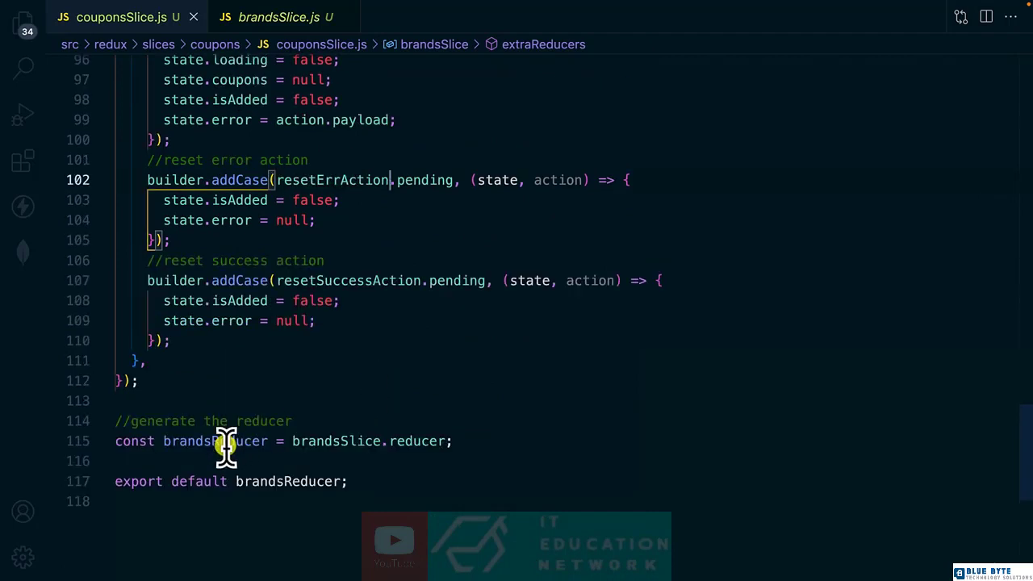
double_click(216, 441)
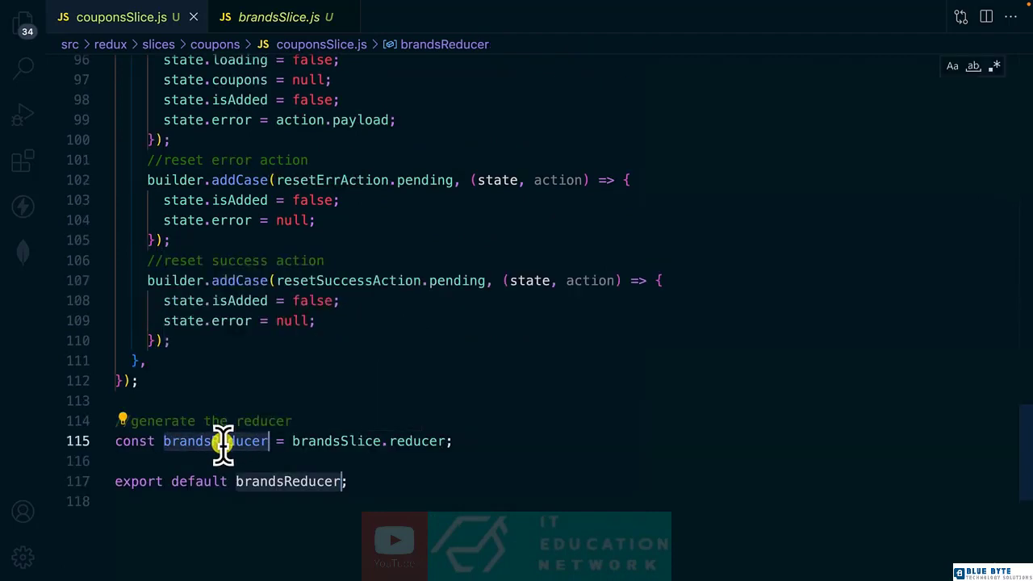
type("cou")
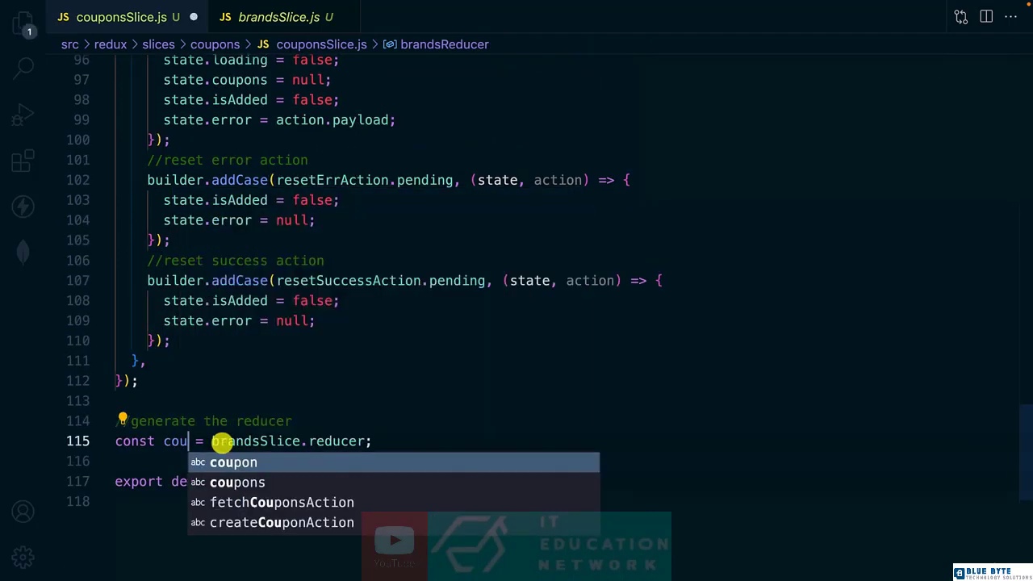
type("couponsReducer")
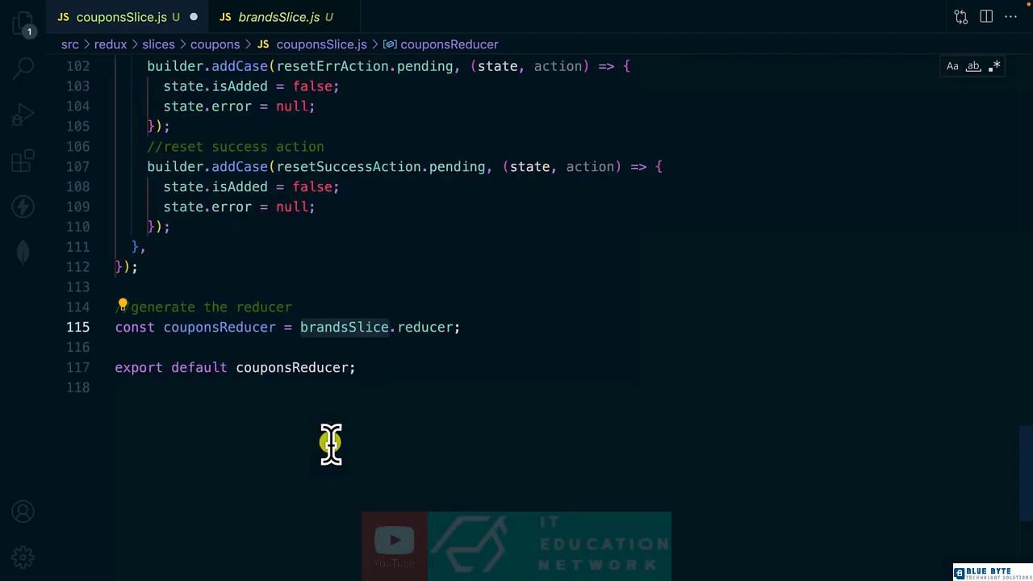
type("coupon")
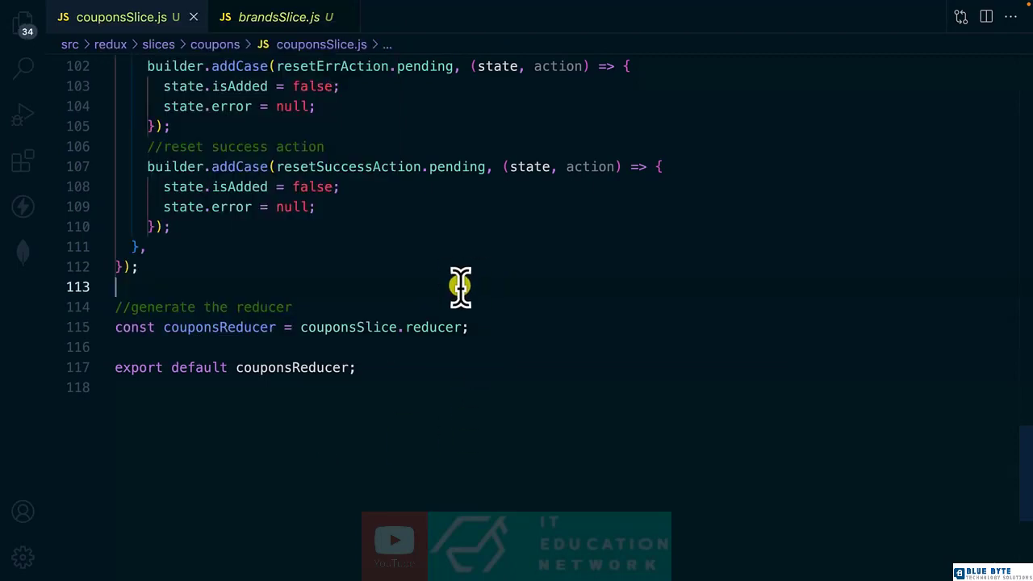
In store.js, add coupons: couponsReducer after the carts entry, importing it from couponsSlice.
left_click(22, 22)
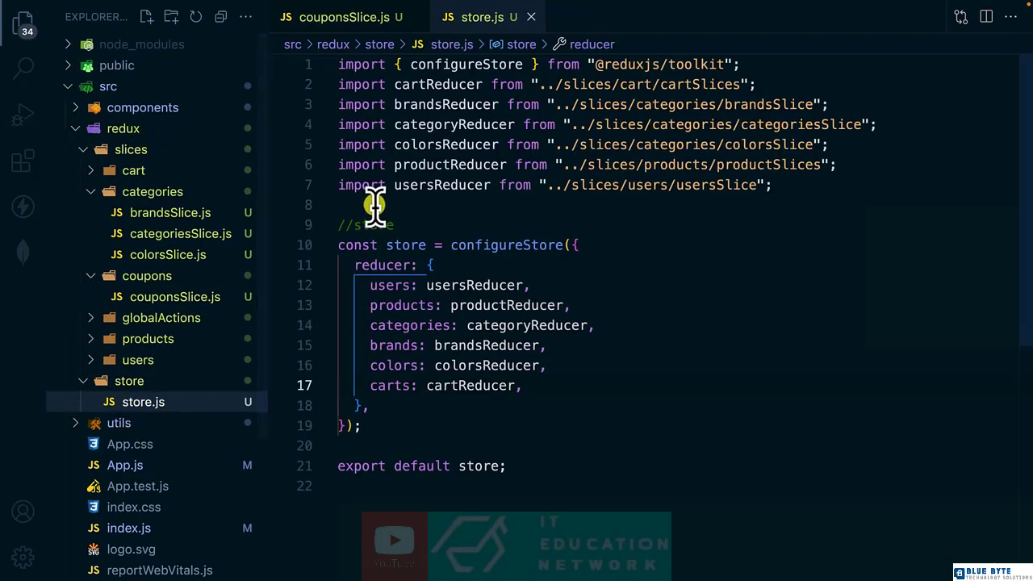
left_click(363, 204)
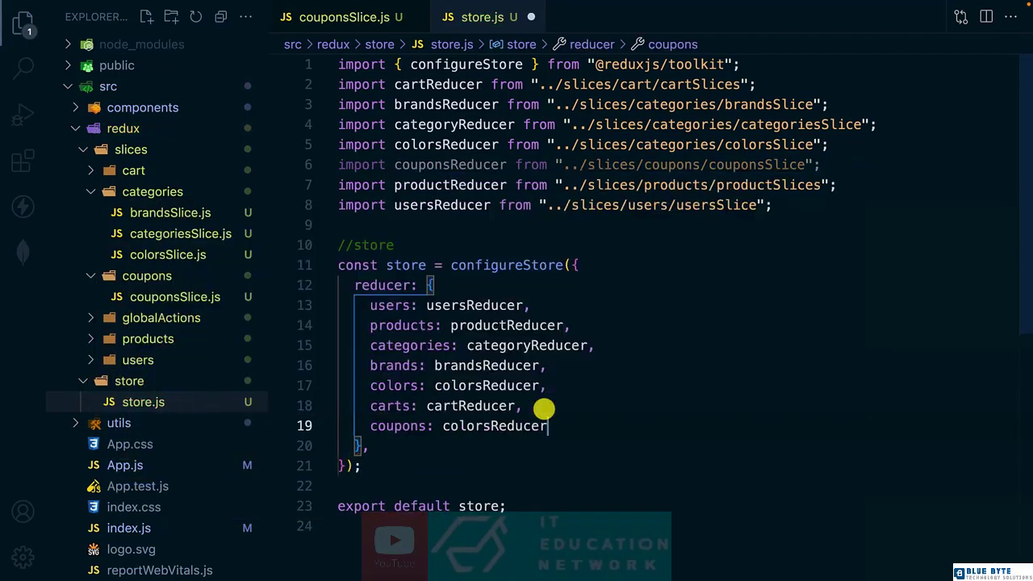
type("couponsReducer")
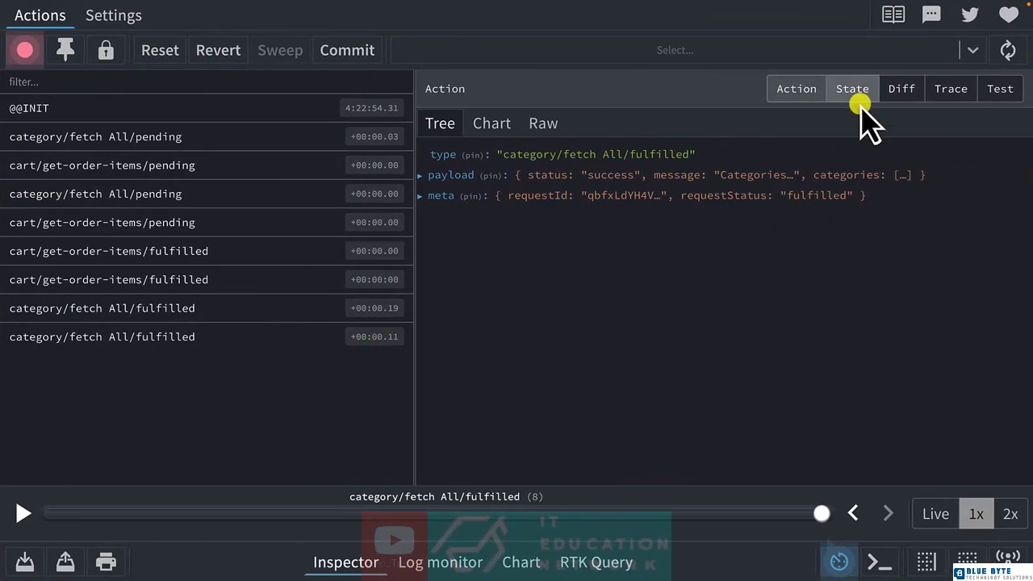
Show the State tab in the Redux DevTools Inspector for the latest category fetch action.
left_click(852, 88)
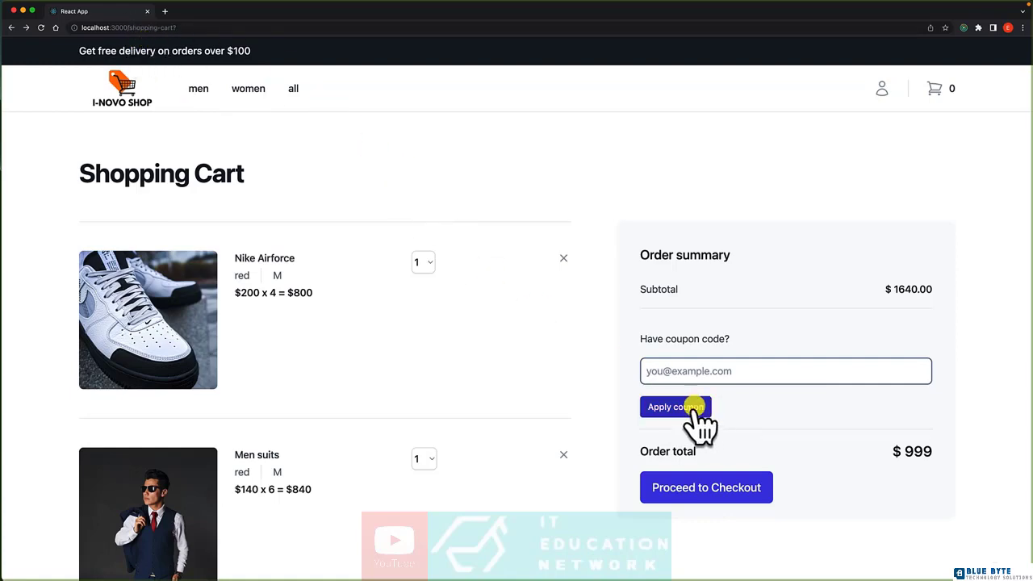
left_click(676, 407)
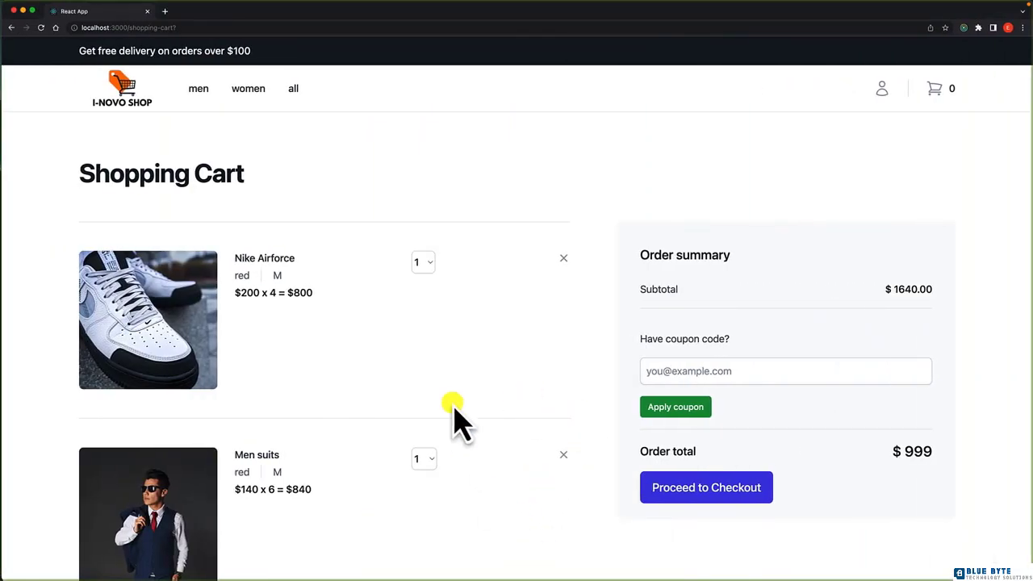
mouse_move(676, 407)
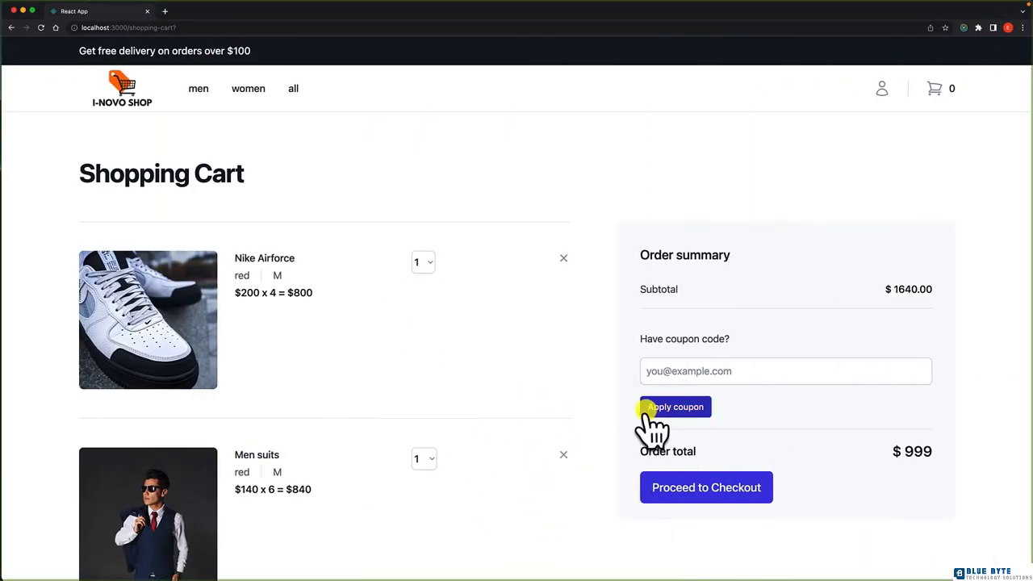